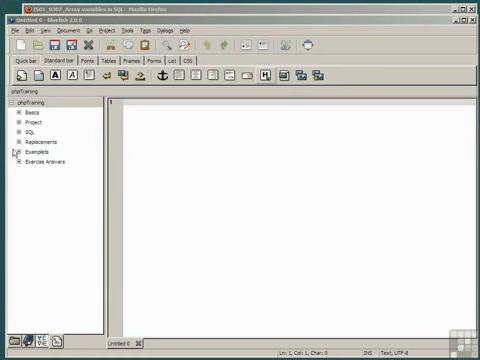
# - Save the new script as arraynumeric.php in the demo folder
pyautogui.click(12, 152)
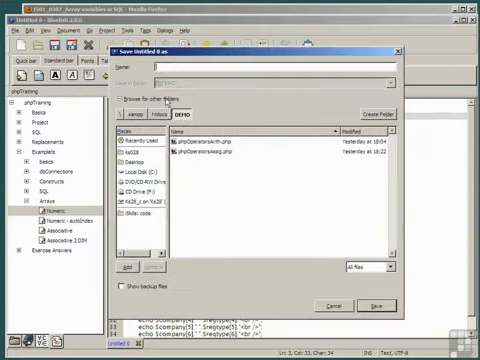
pyautogui.write('arraynumeric.php')
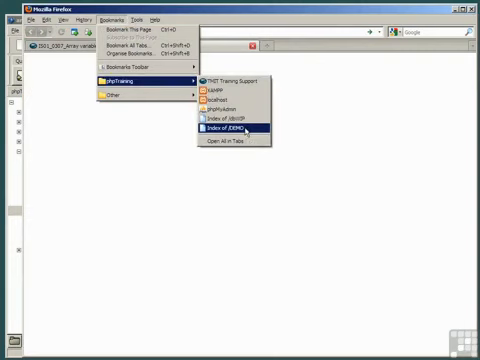
# - Run arraynumeric.php from the PHP training bookmark to show the seven-company list
pyautogui.click(228, 128)
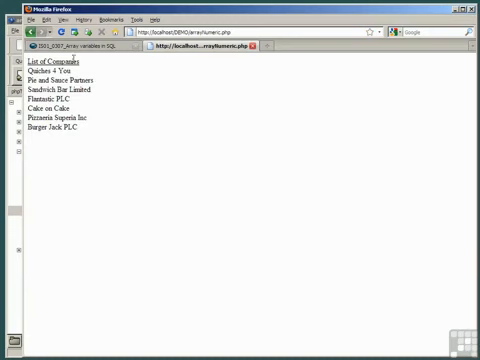
pyautogui.doubleClick(60, 100)
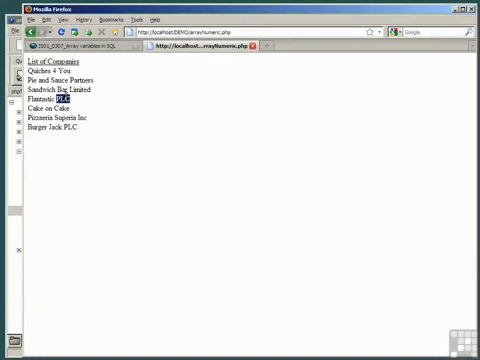